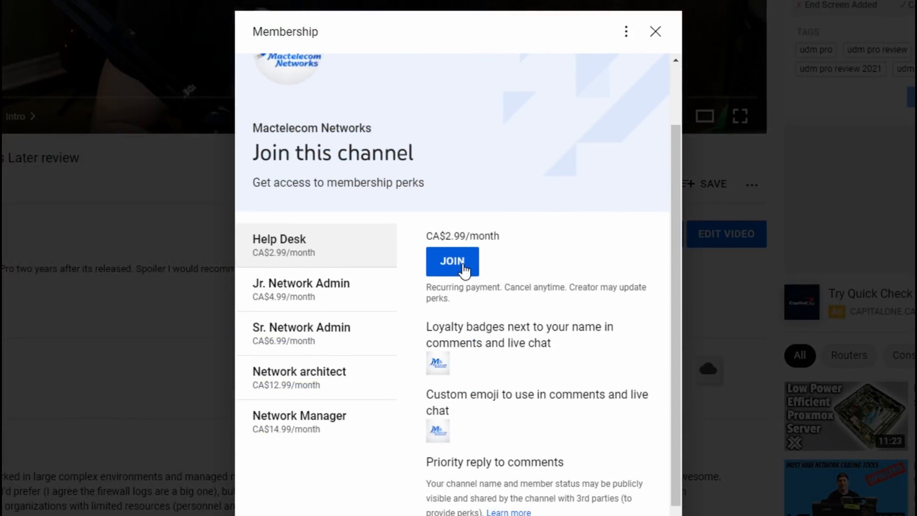
Run a new speed test, getting 217.4 Mbps down and 36.1 Mbps up
left_click(300, 290)
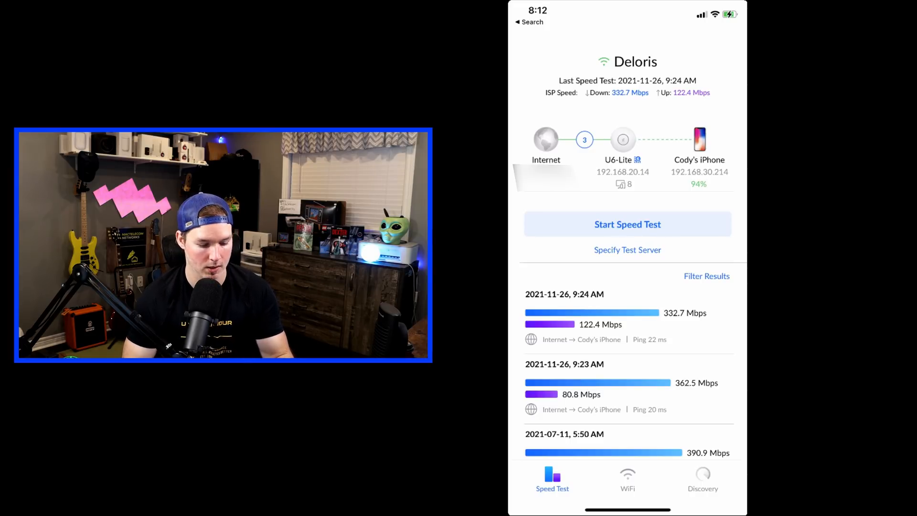
left_click(627, 224)
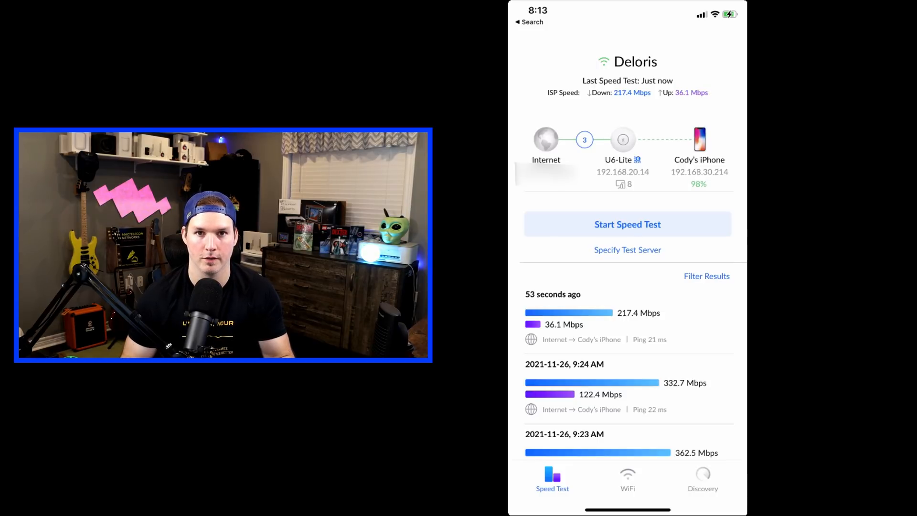
Scan the Deloris network in Discovery and browse the 21 devices found
left_click(702, 479)
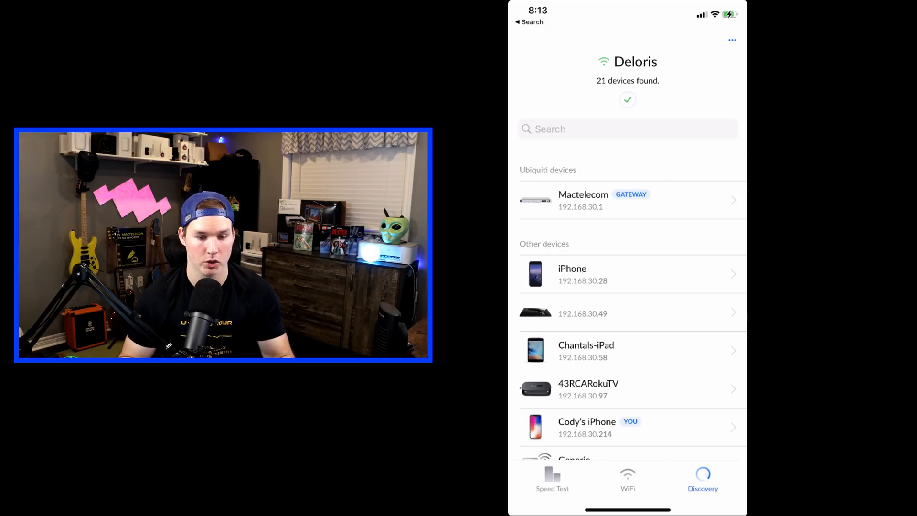
scroll("up", 3)
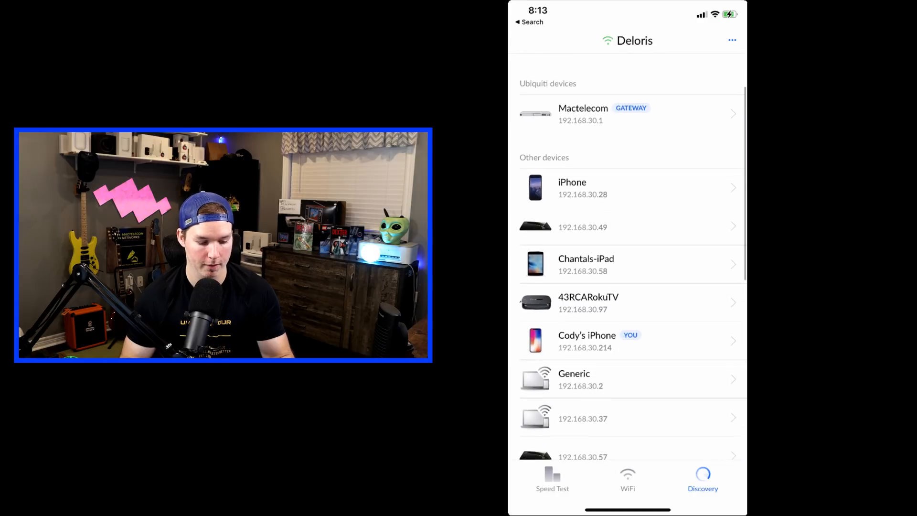
scroll("down", 3)
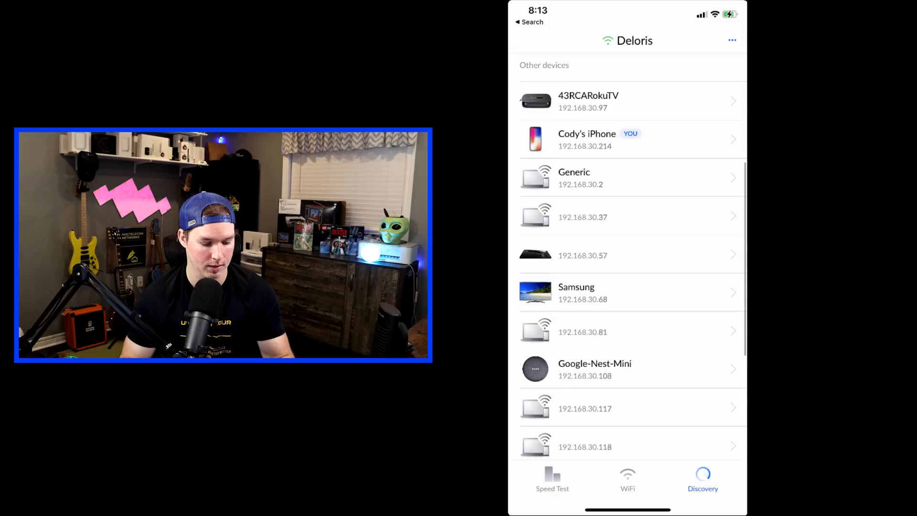
scroll("up", 3)
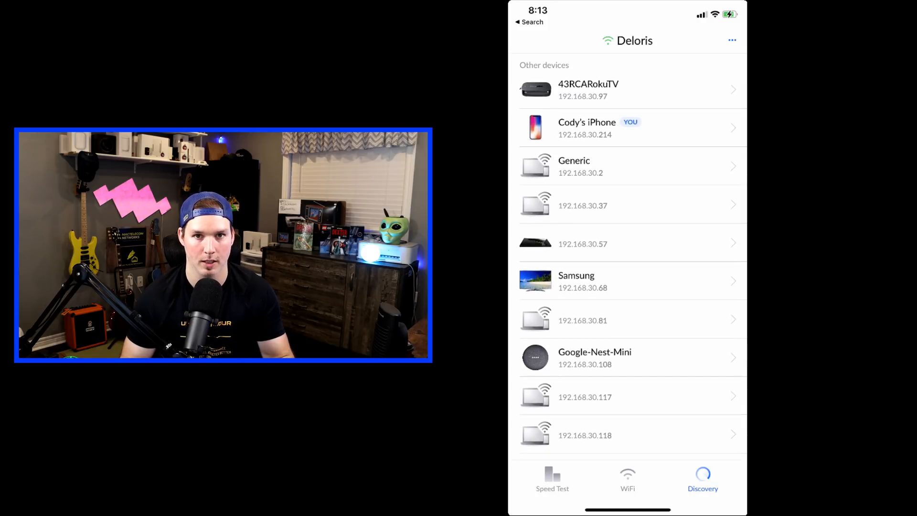
View the WiFi tab: U6-Lite access point, -67 dBm, channel 36
left_click(626, 479)
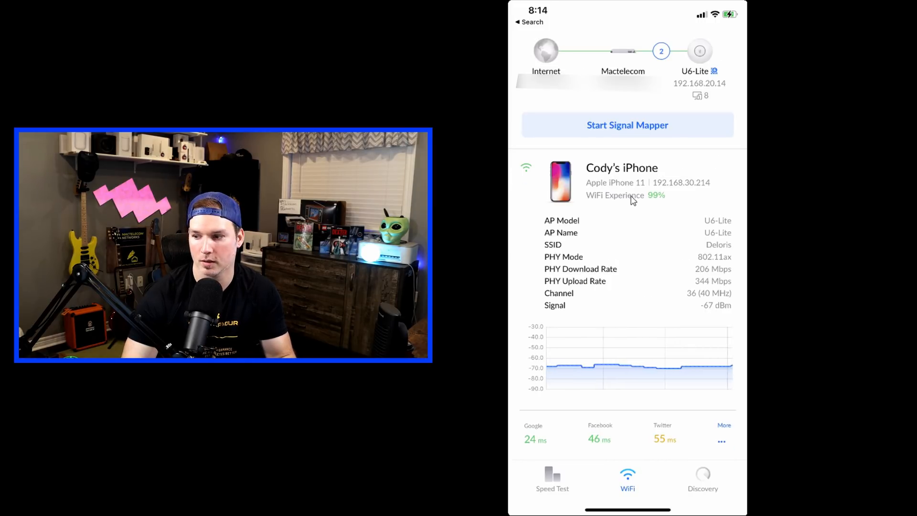
mouse_move(659, 208)
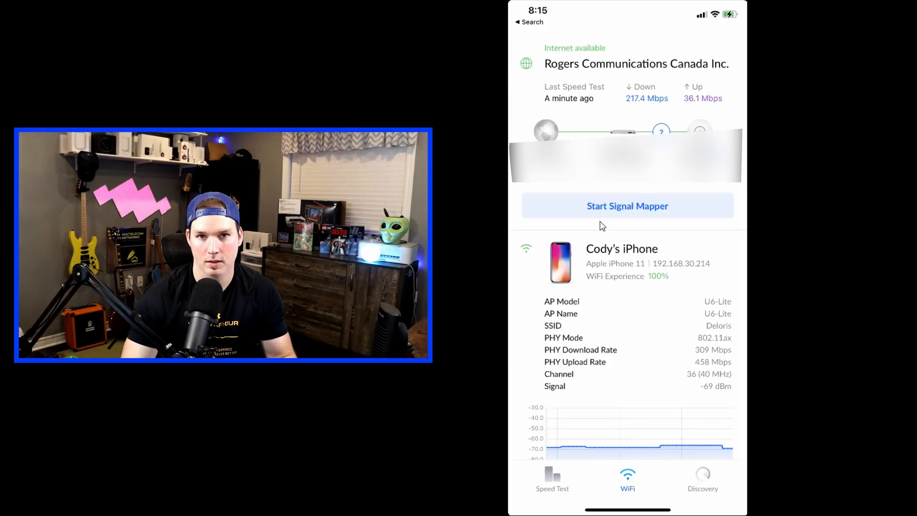
Start Signal Mapper and view Throughput and Stability graphs, returning to Signal Strength
left_click(626, 205)
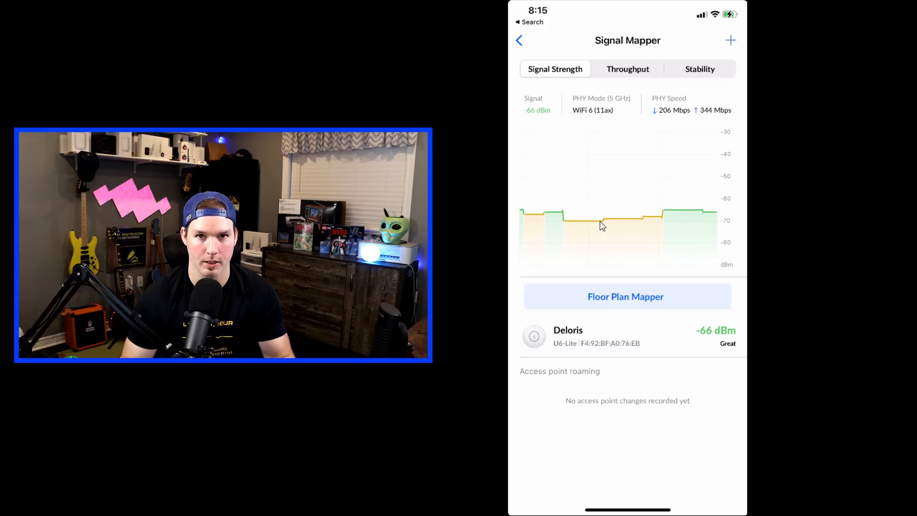
left_click(627, 68)
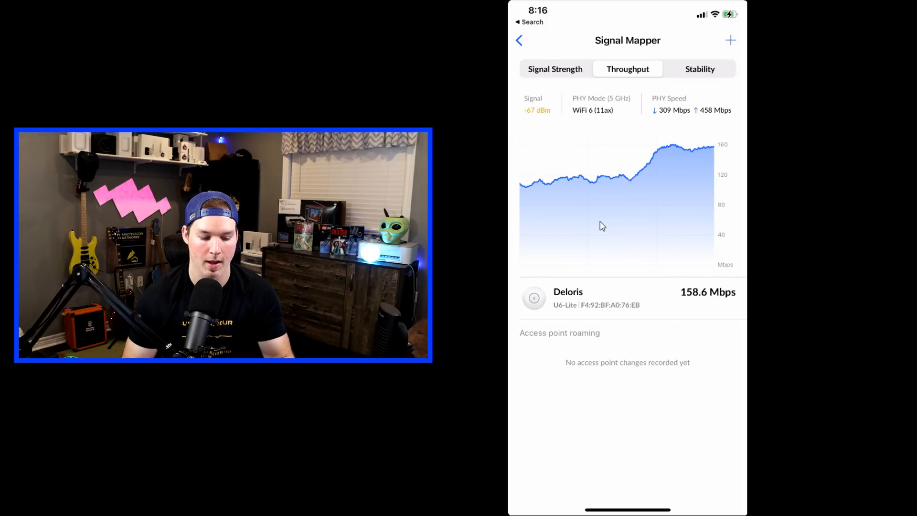
left_click(699, 69)
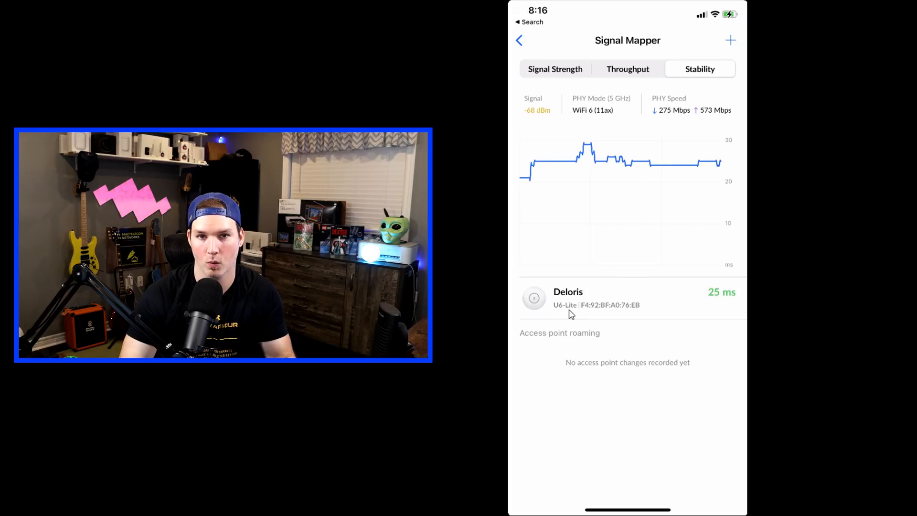
left_click(555, 68)
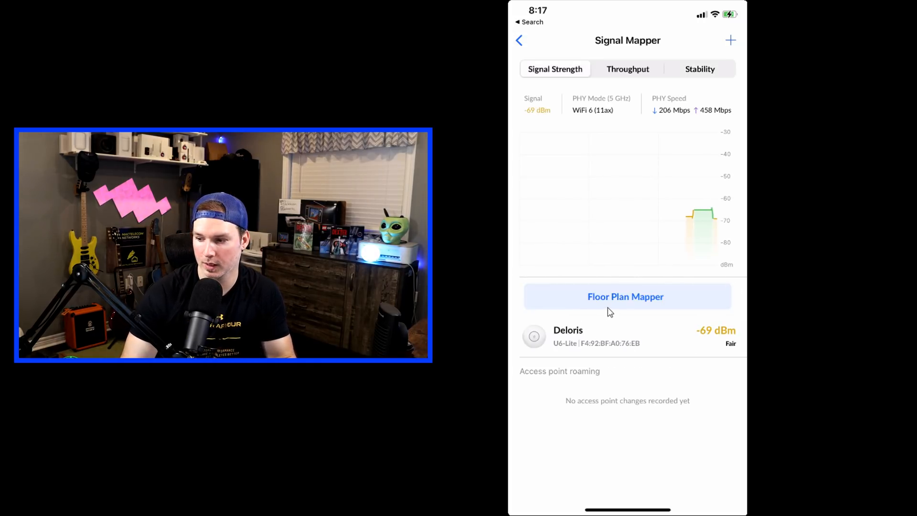
Launch Floor Plan Mapper, showing the Deloris U6-Pro at -46 dBm, Great
left_click(625, 296)
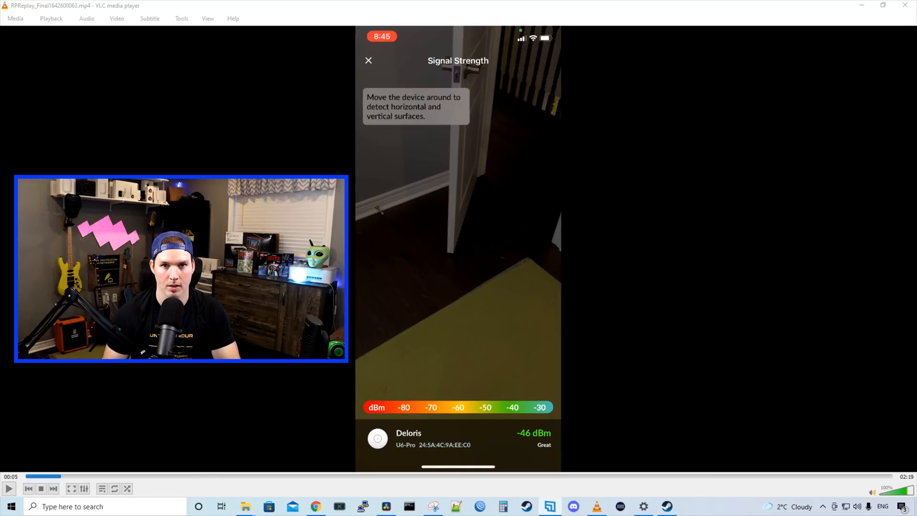
Play the AR recording until the heatmap shows Deloris at -69 dBm, Fair
left_click(8, 488)
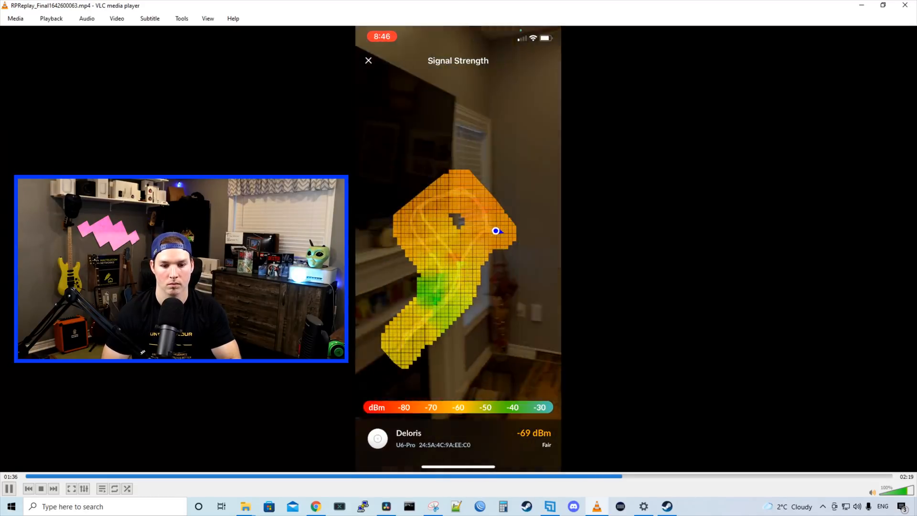
Toggle Play/Pause to reach 1:42, where Deloris reads -71 dBm
left_click(8, 488)
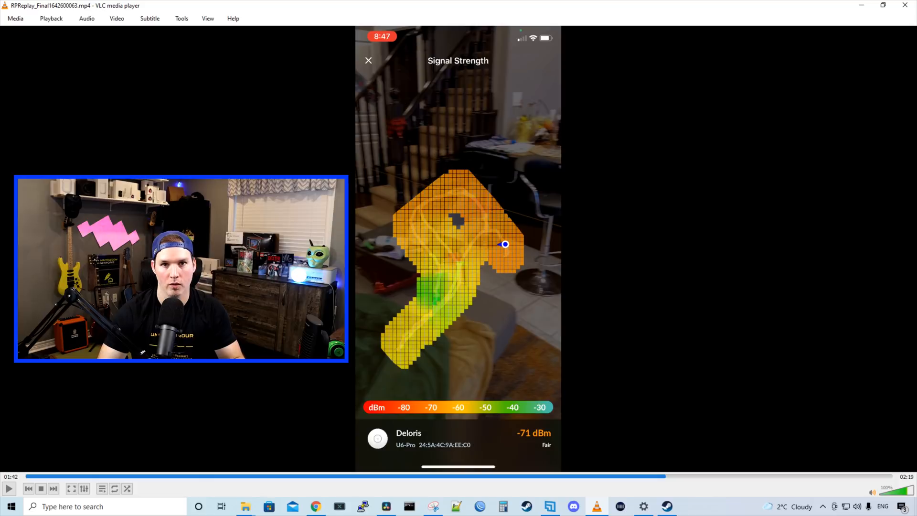
mouse_move(564, 448)
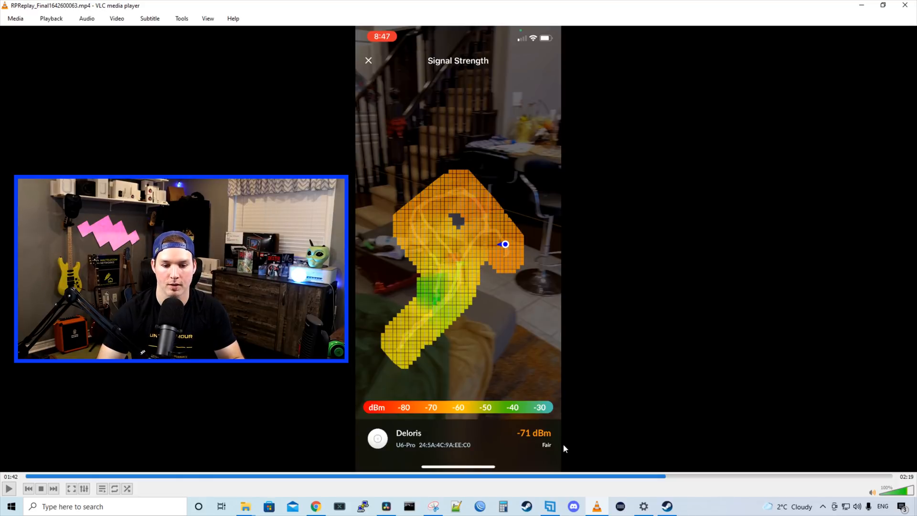